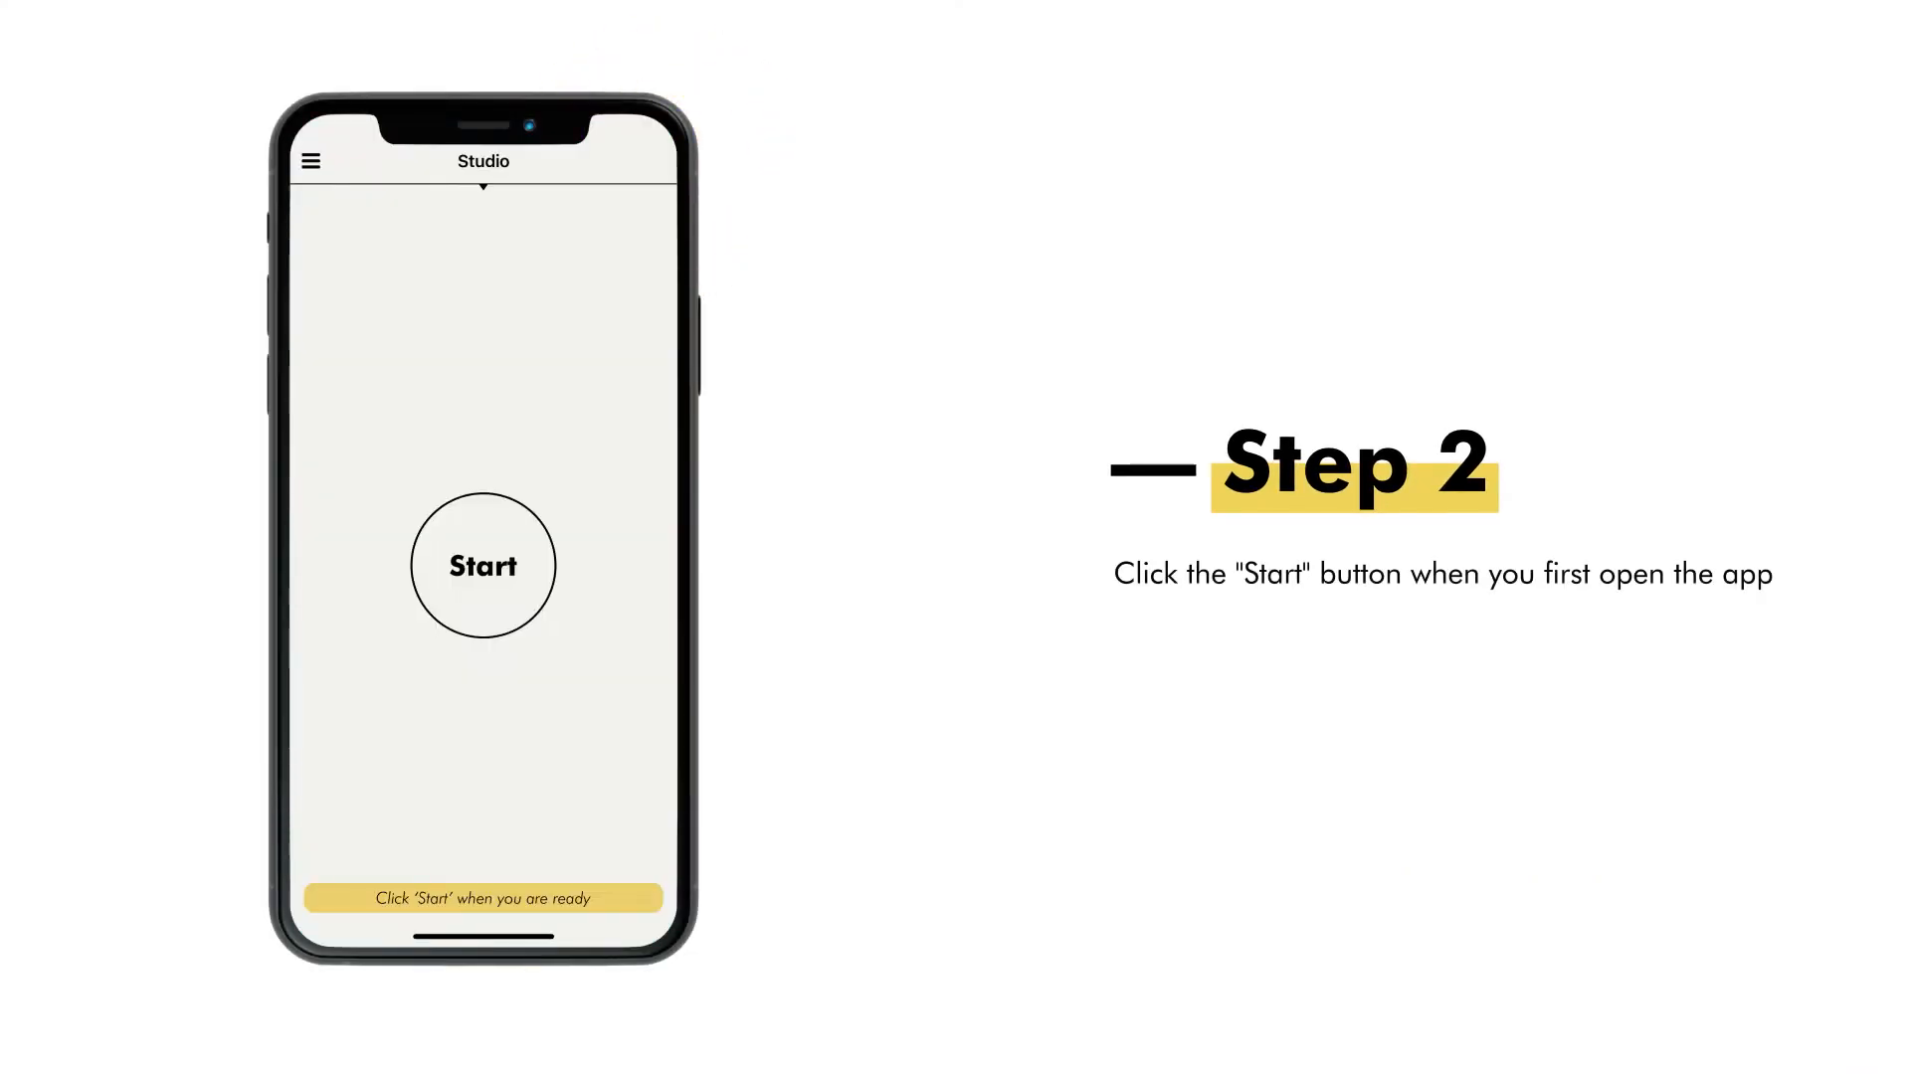
# Begin the acoustic measurement from the Studio screen, yielding a 0.78 reverb reading
pyautogui.click(481, 565)
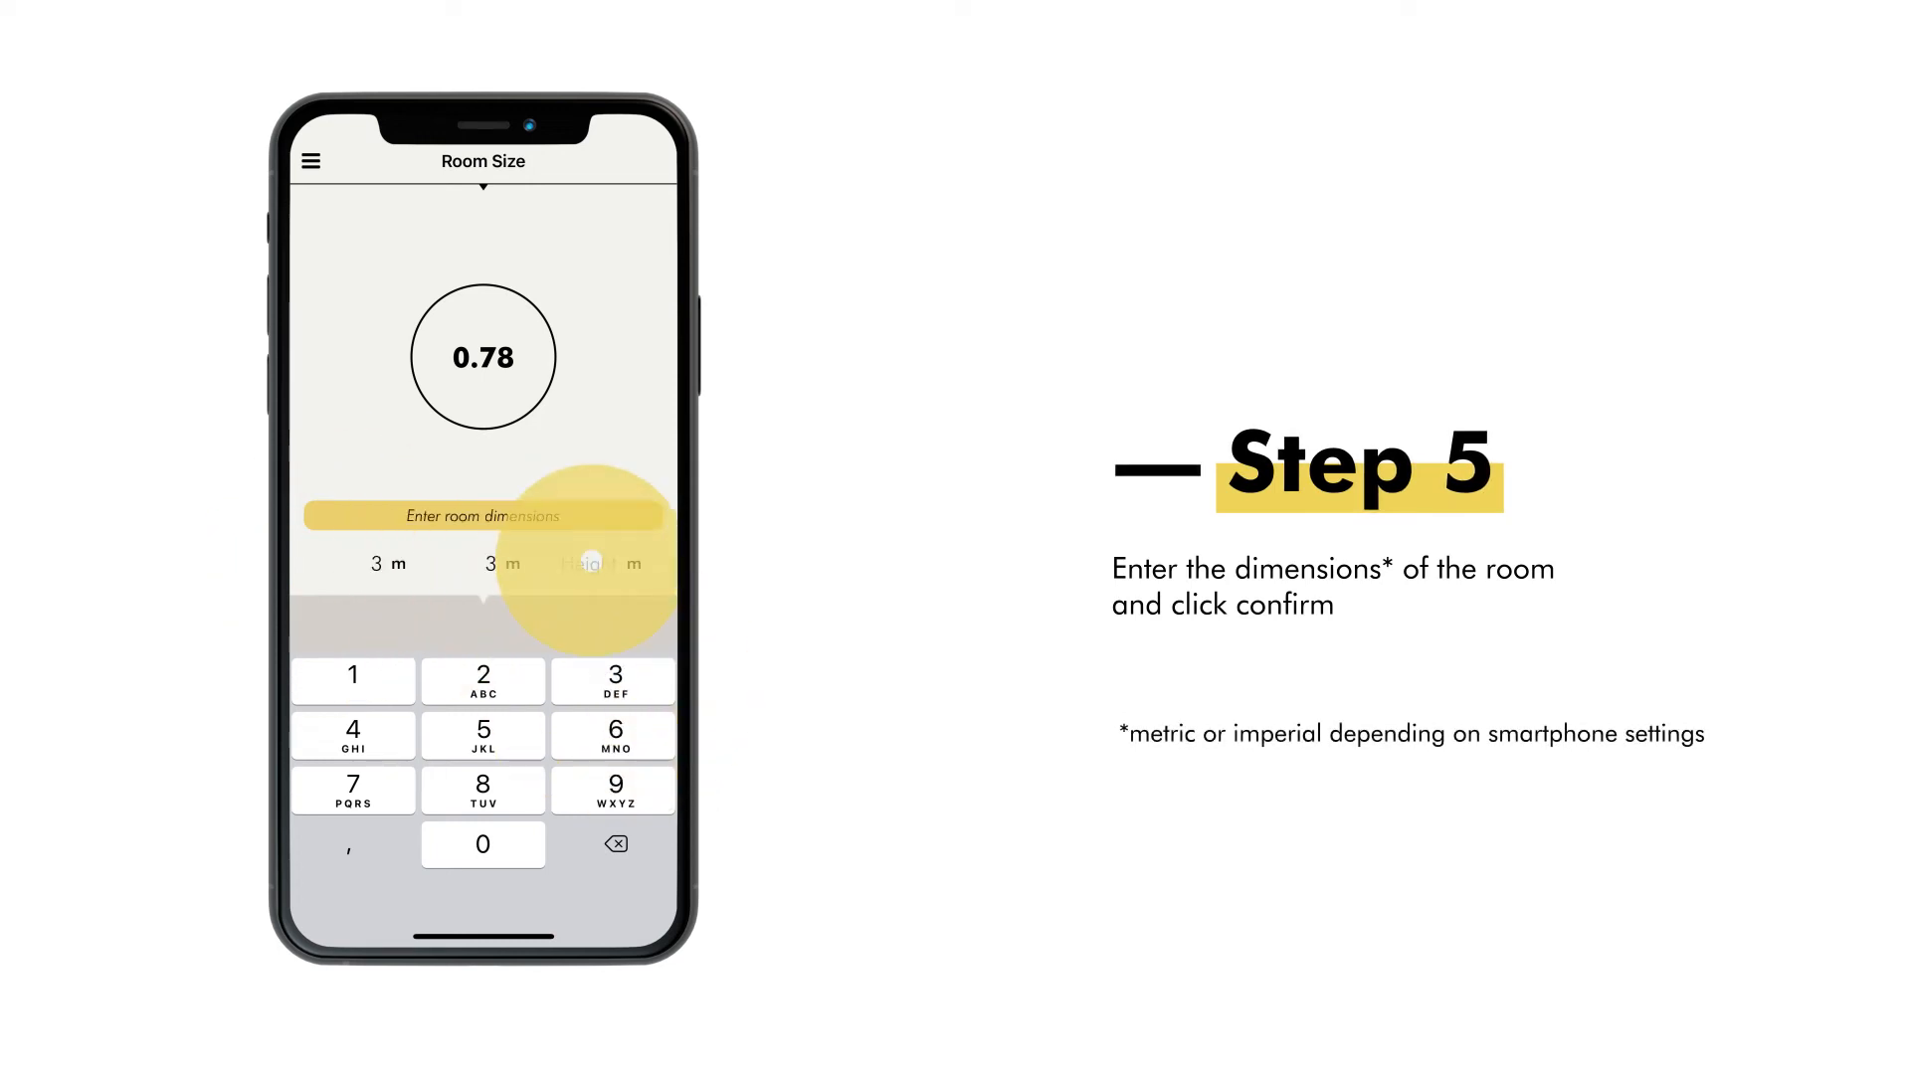
# Enter the 2,5 m height and confirm the 3 × 3 × 2,5 m room at 22.50 m³
pyautogui.write('2,5')
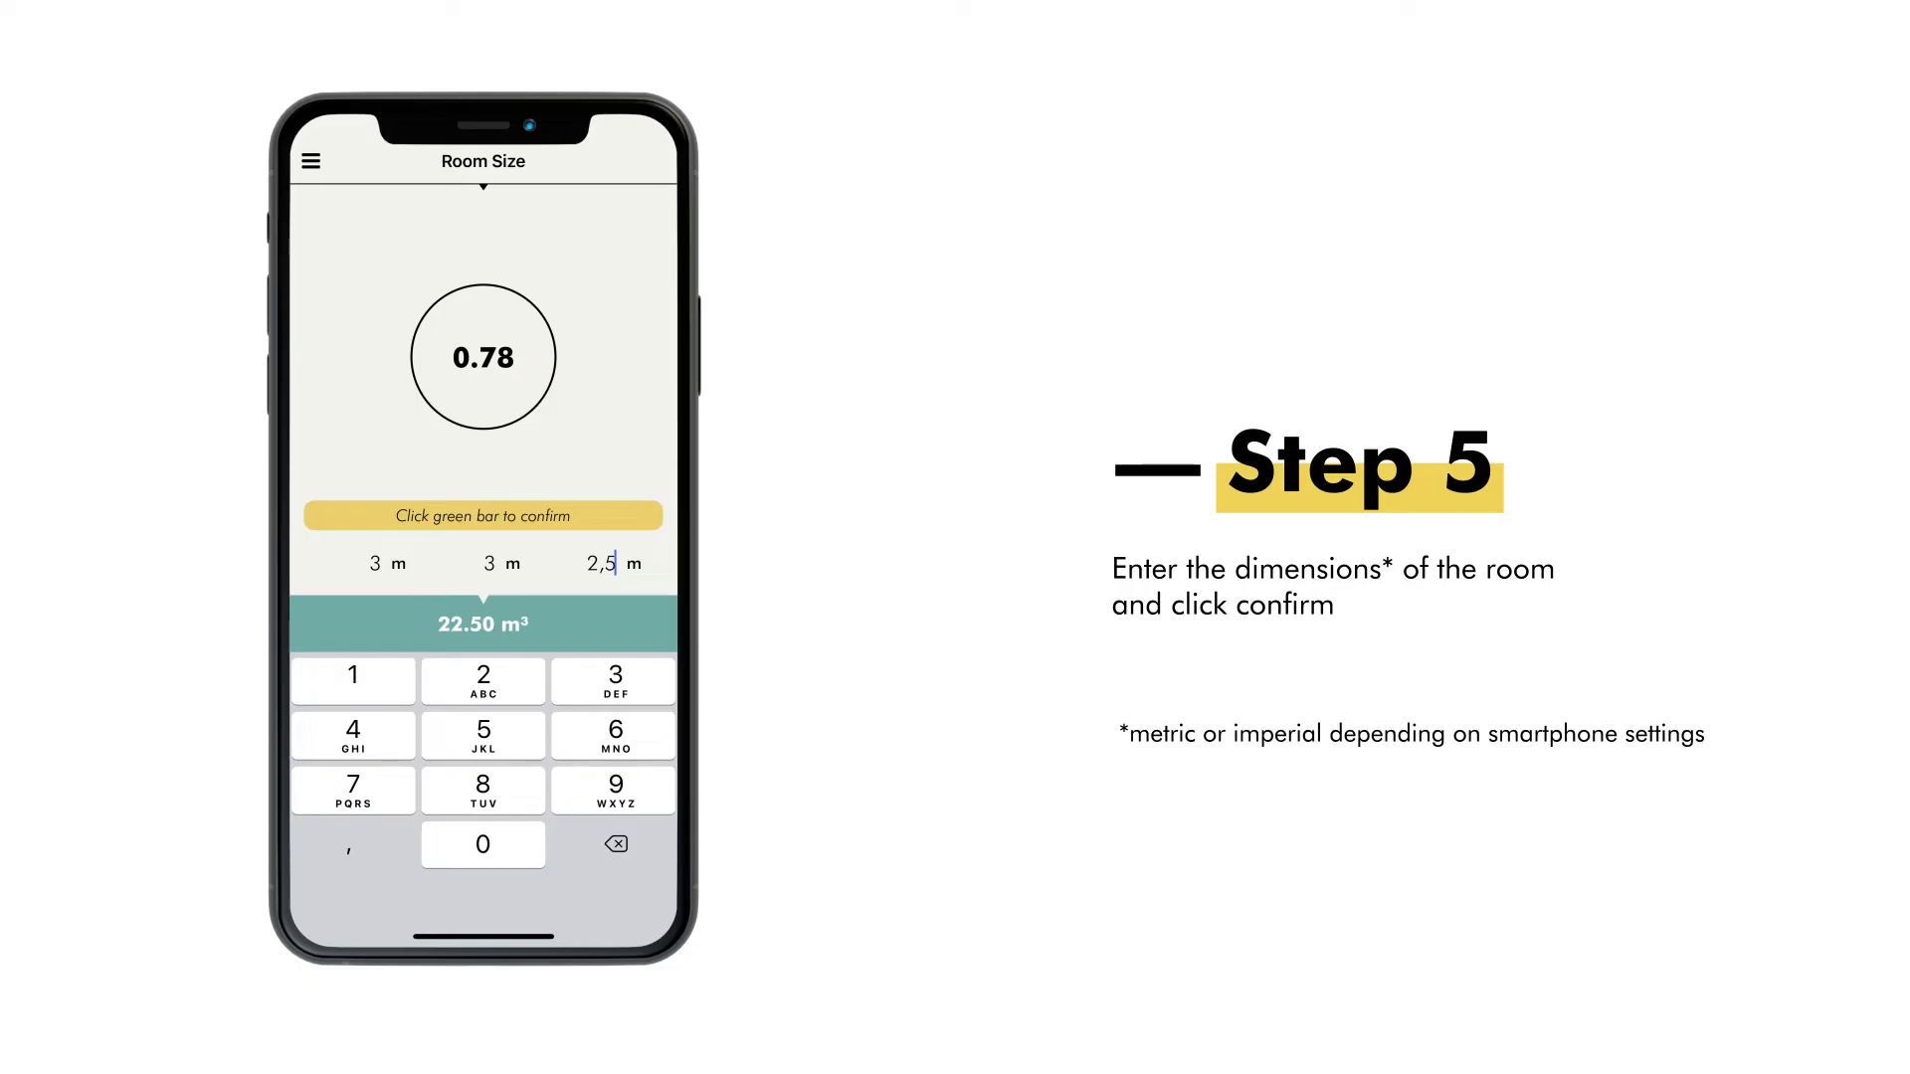
pyautogui.click(482, 623)
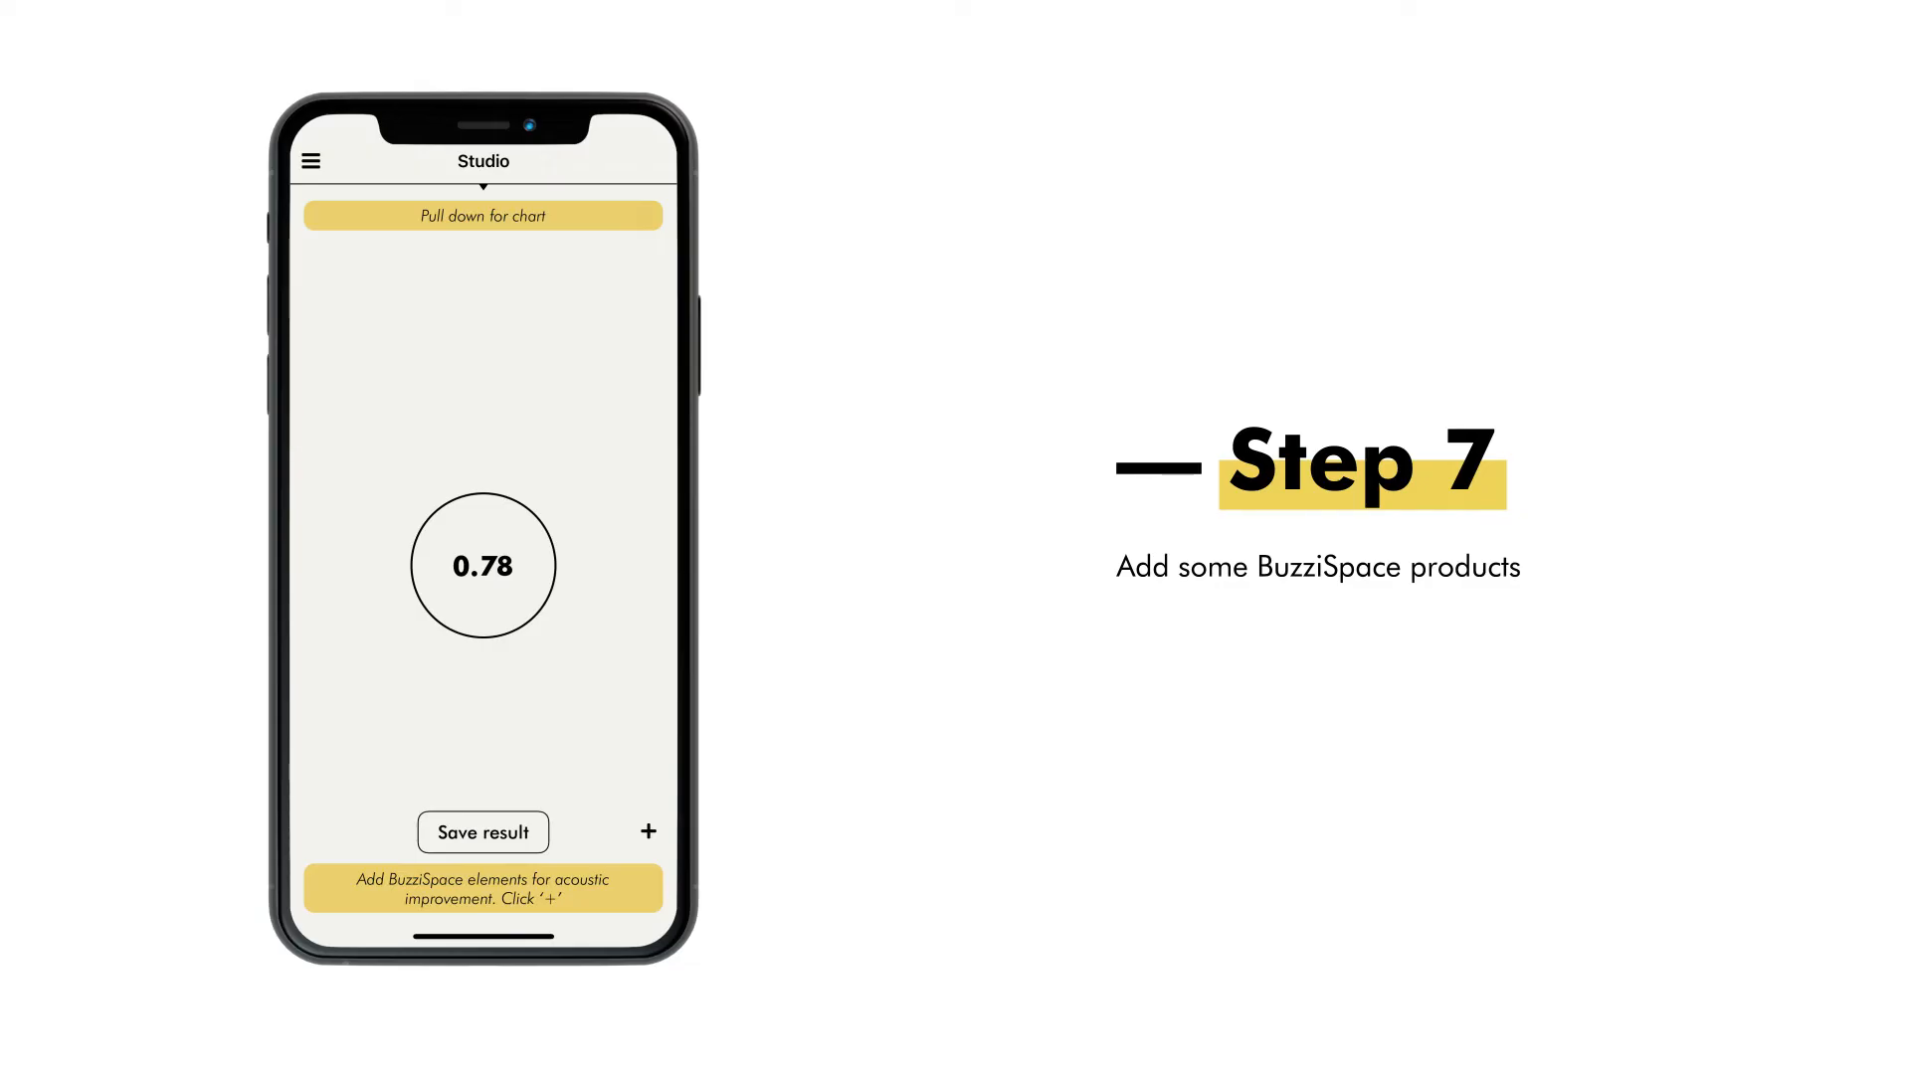
# Add ceiling-suspended BuzziZepp units (2 Medium, 1 Small) and view the reverb dropping to 0.46
pyautogui.click(646, 832)
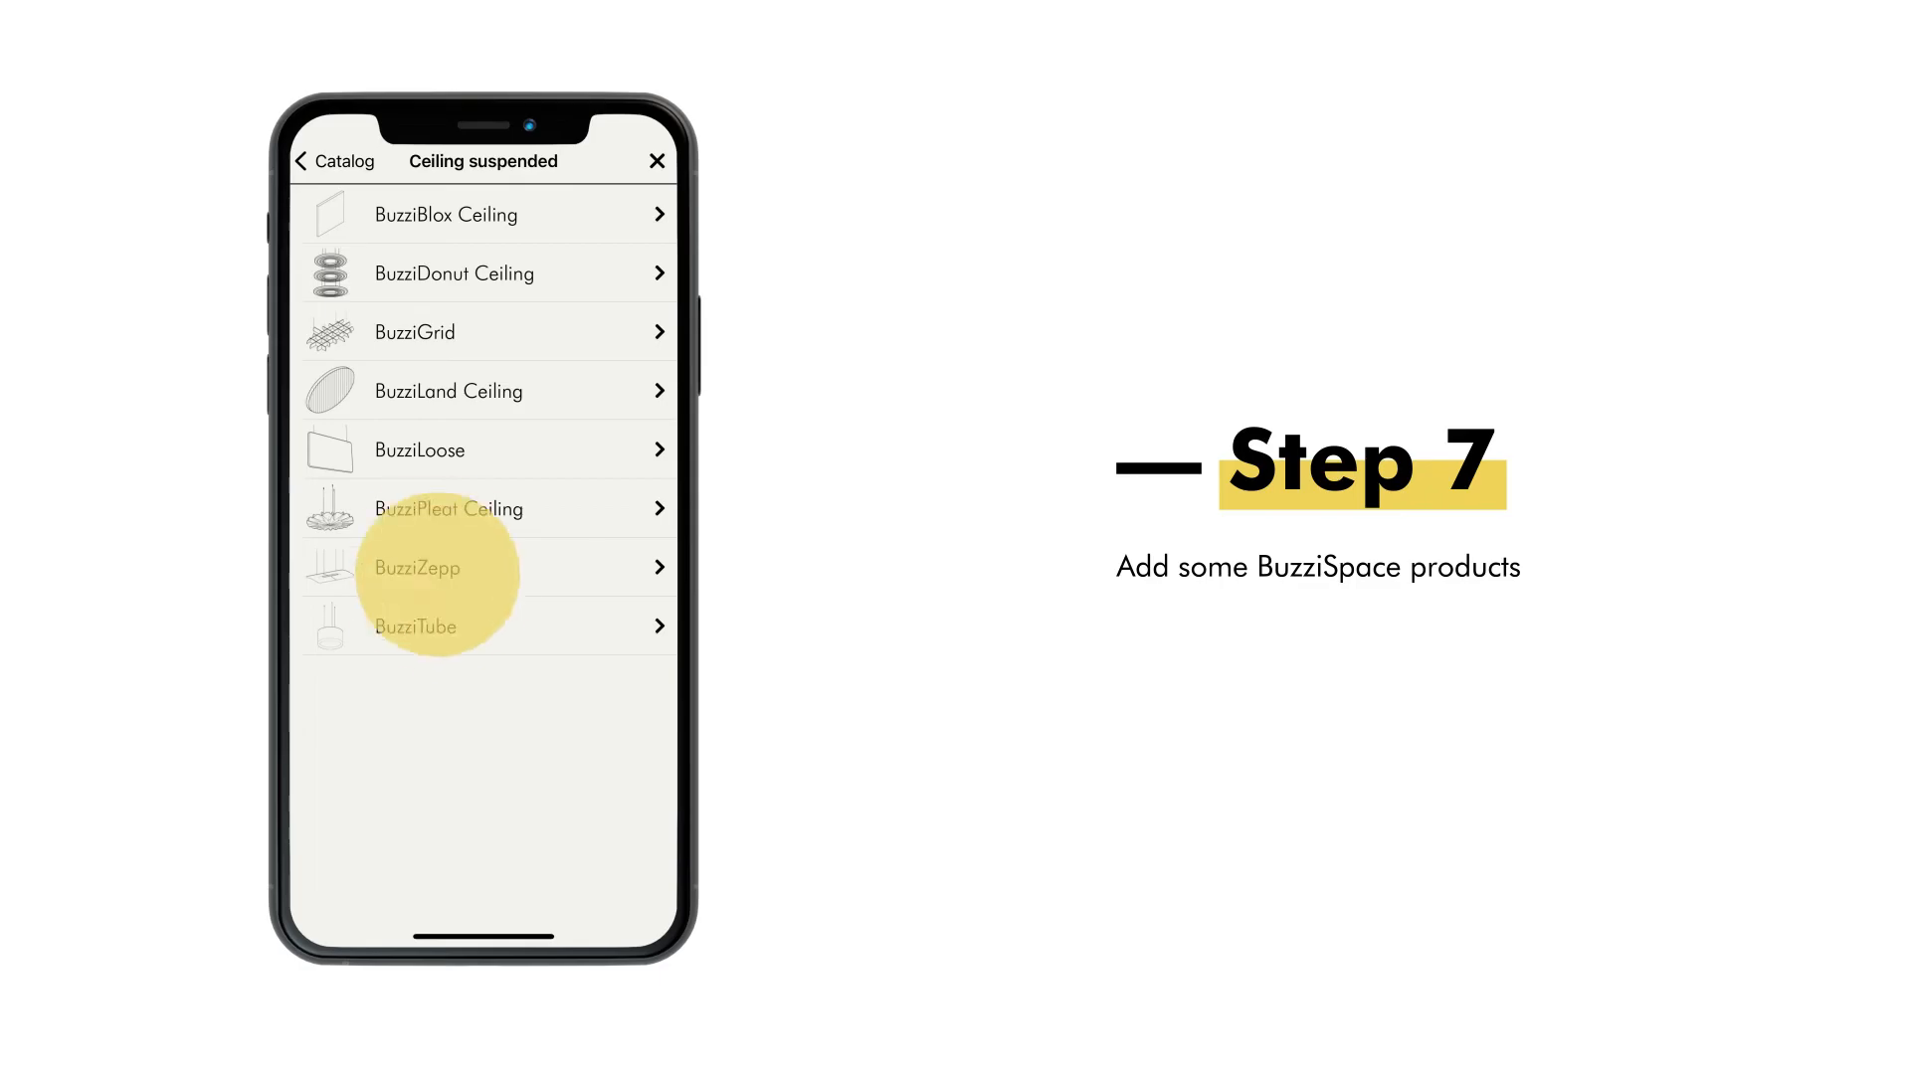
pyautogui.click(440, 567)
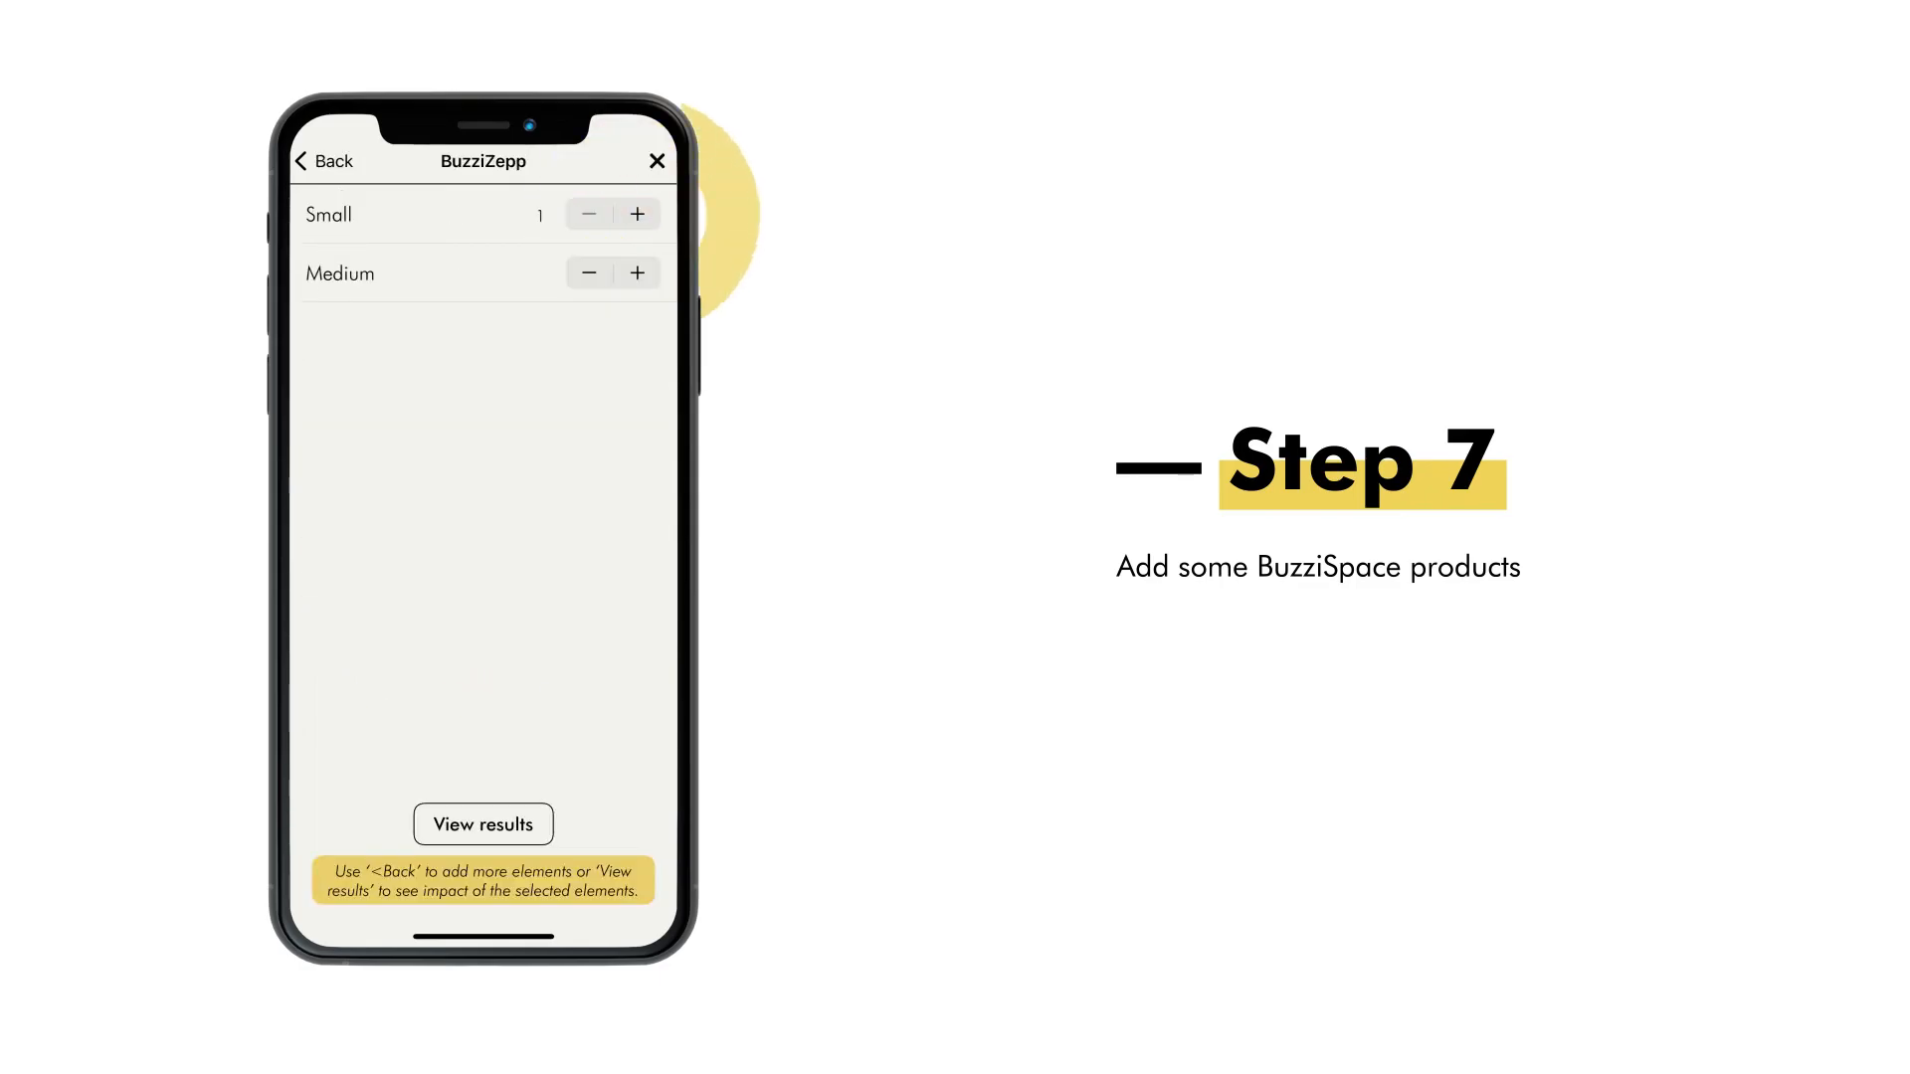
pyautogui.click(636, 272)
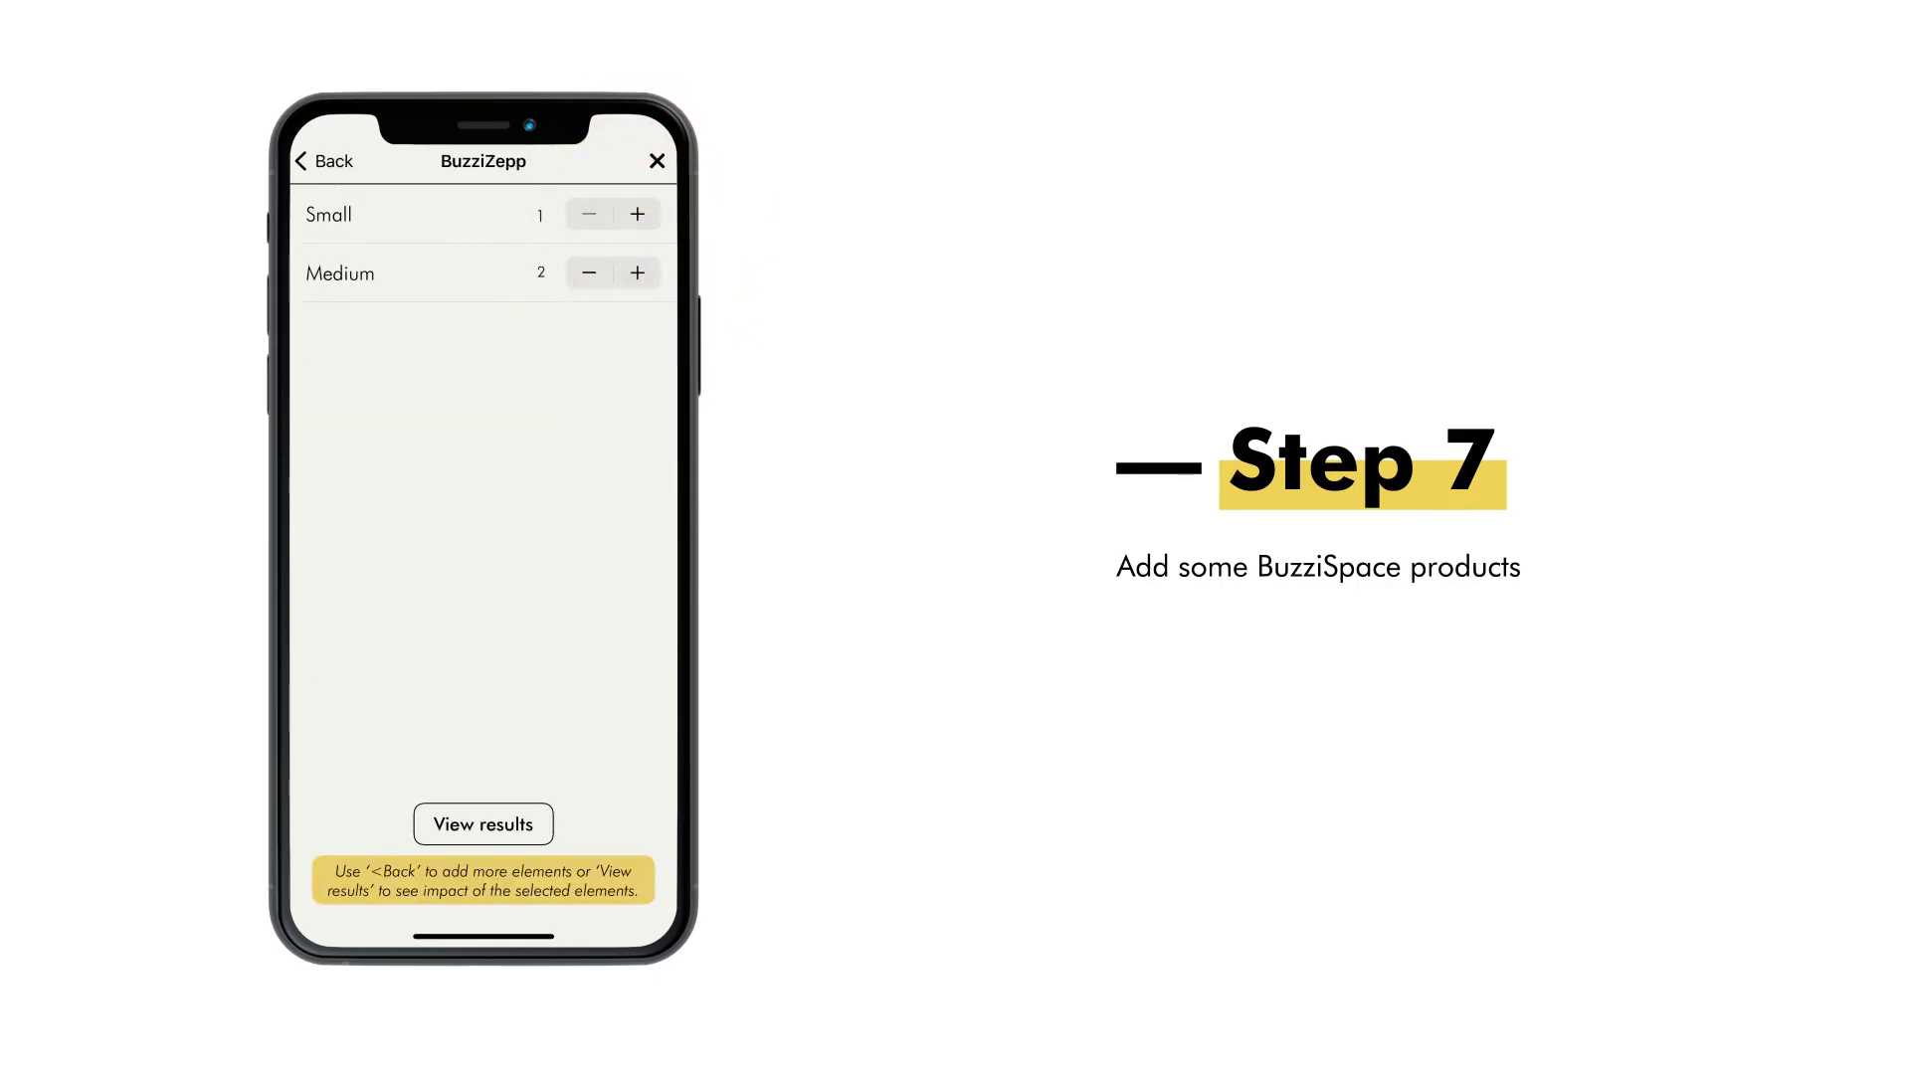
pyautogui.click(481, 824)
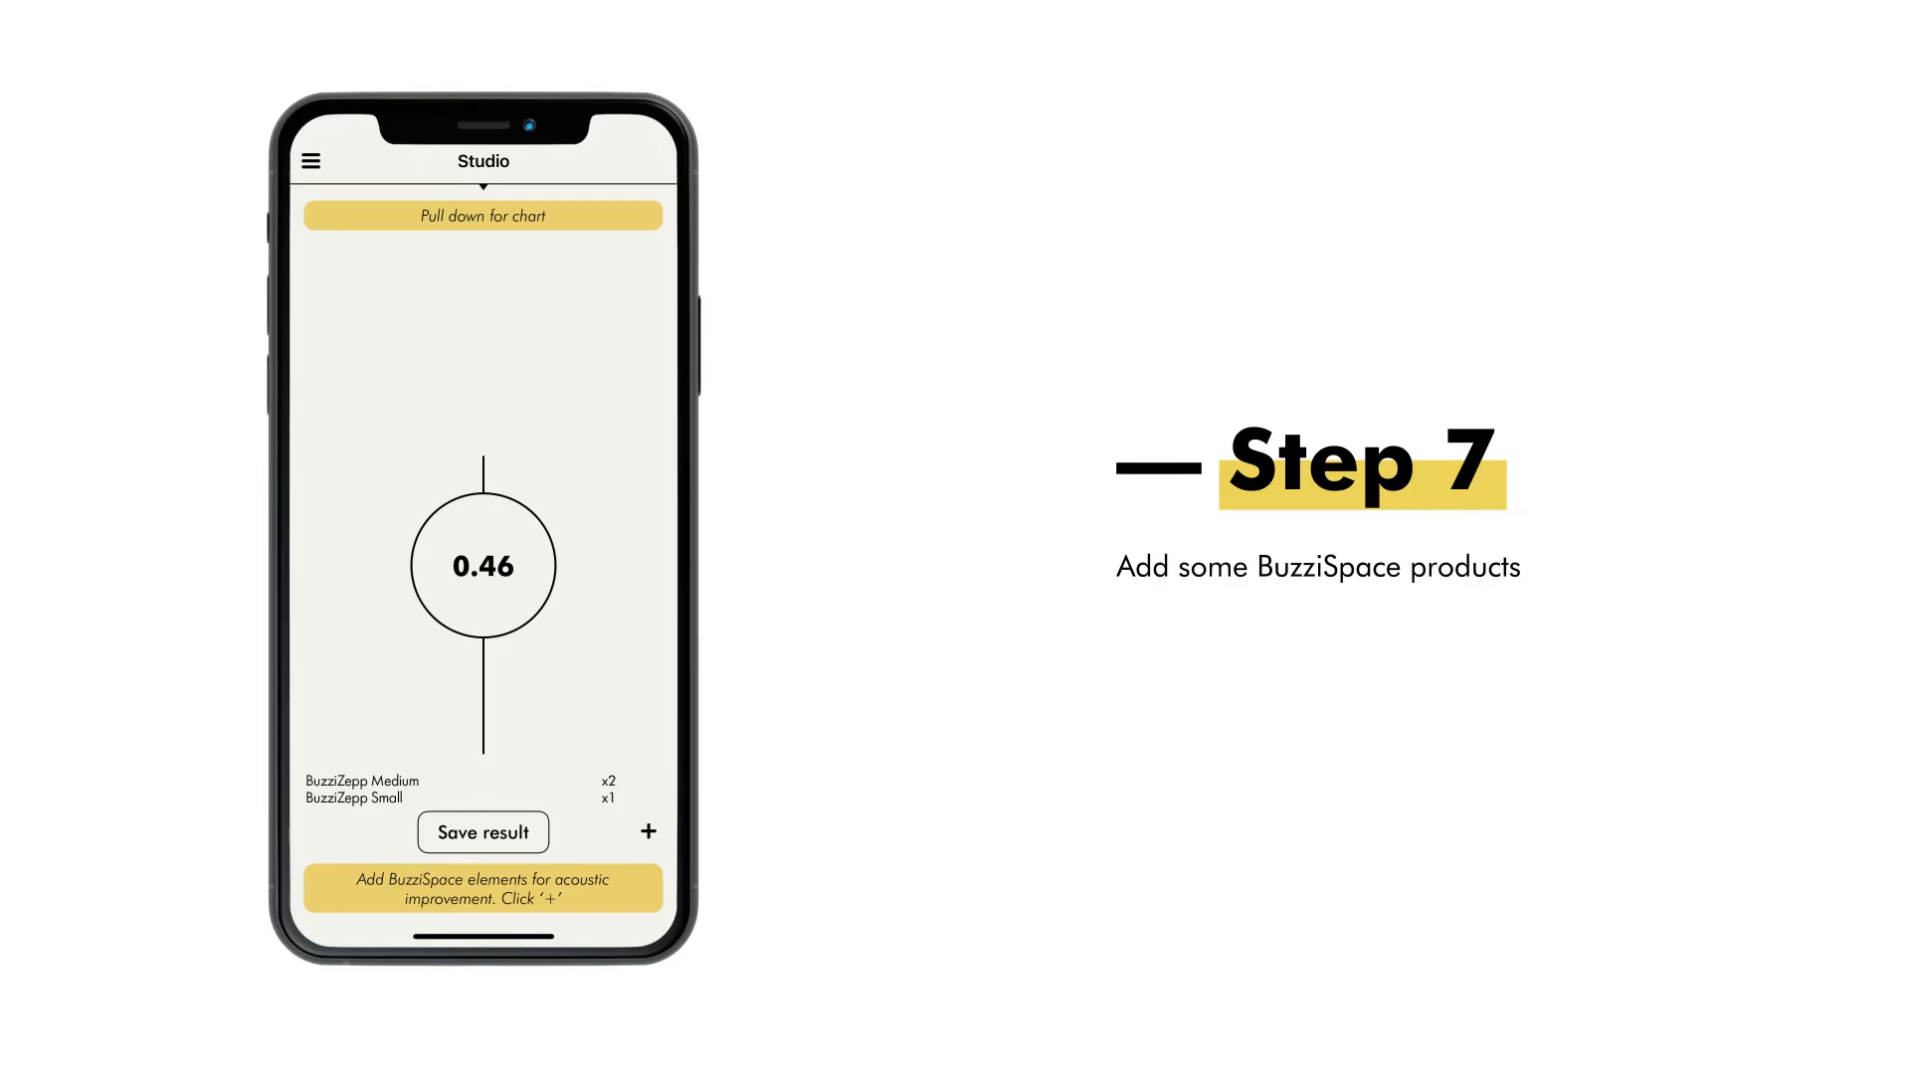